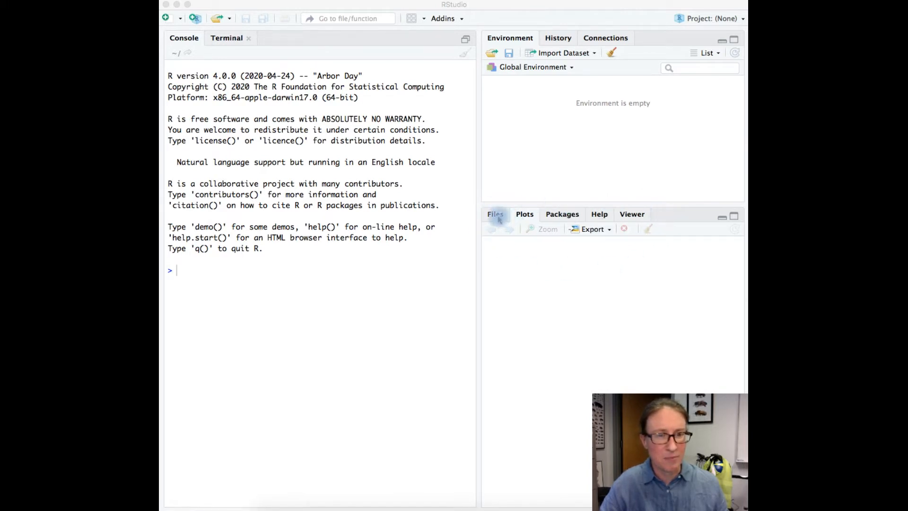
{"action": "mouse_move", "coordinate": [496, 214]}
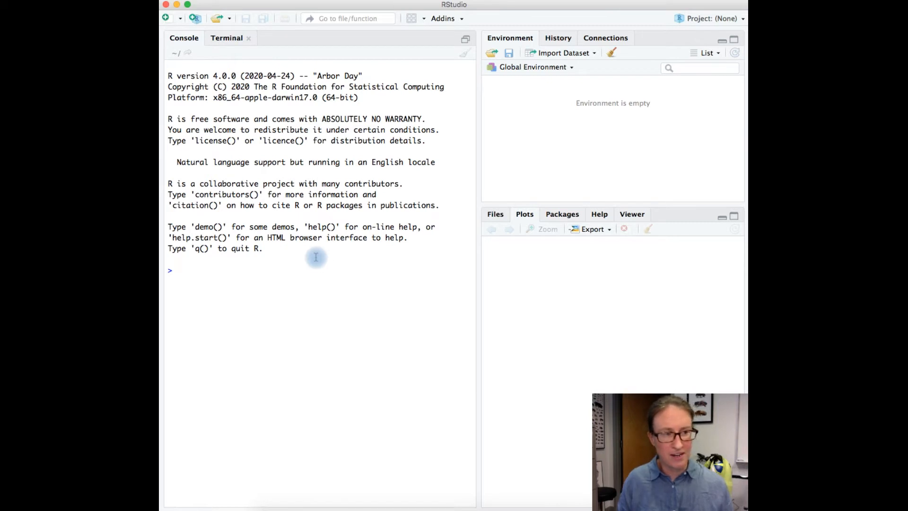
- Evaluate 2+3+4+9 (18) and 144^2 (20736) in the console
{"action": "type", "text": "2+"}
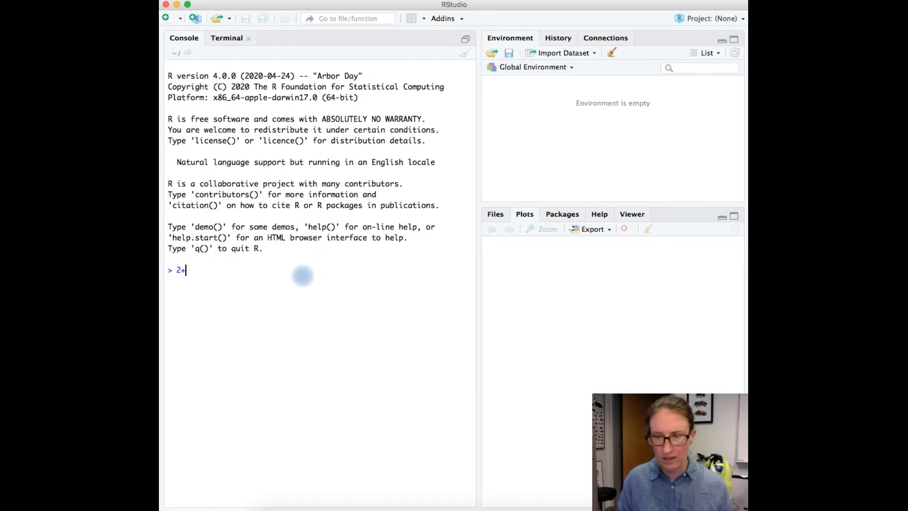
{"action": "type", "text": "3+4+9"}
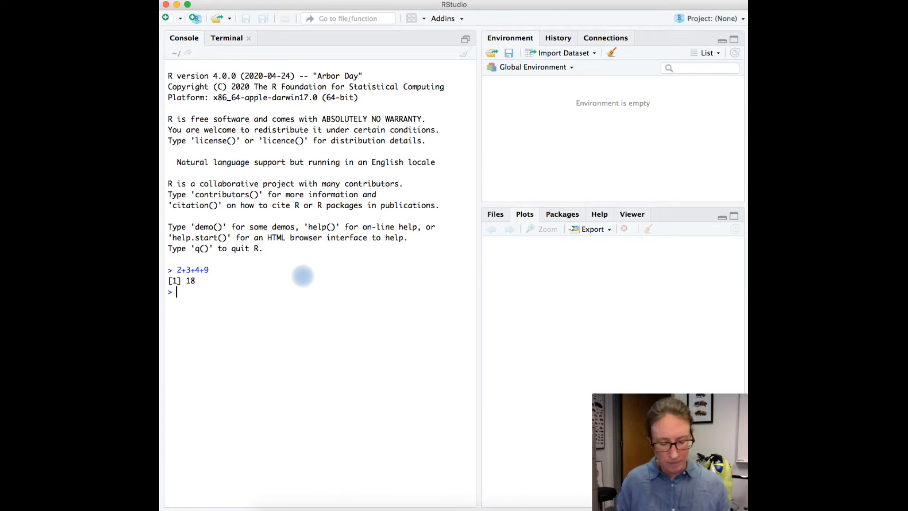
{"action": "type", "text": "144"}
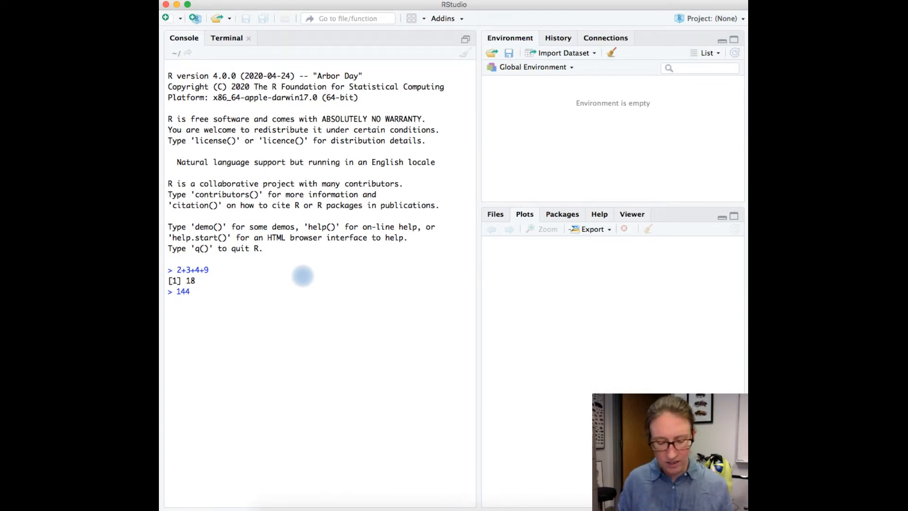
{"action": "type", "text": "^2"}
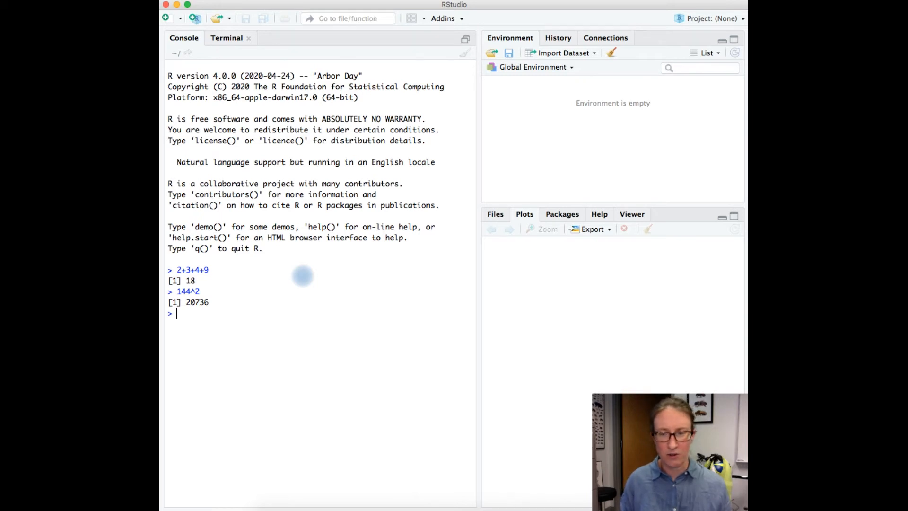
- Evaluate (144^0.5)/2*10 in the console, giving 60
{"action": "type", "text": "()"}
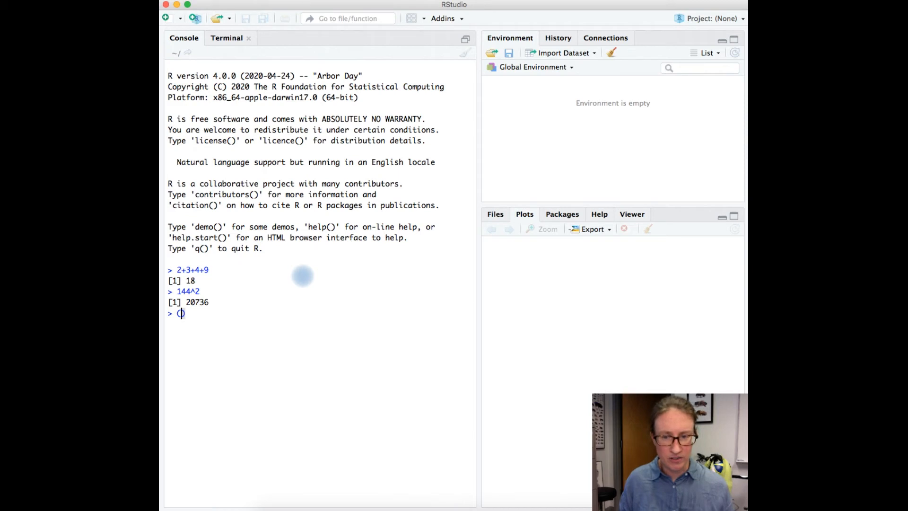
{"action": "type", "text": "144"}
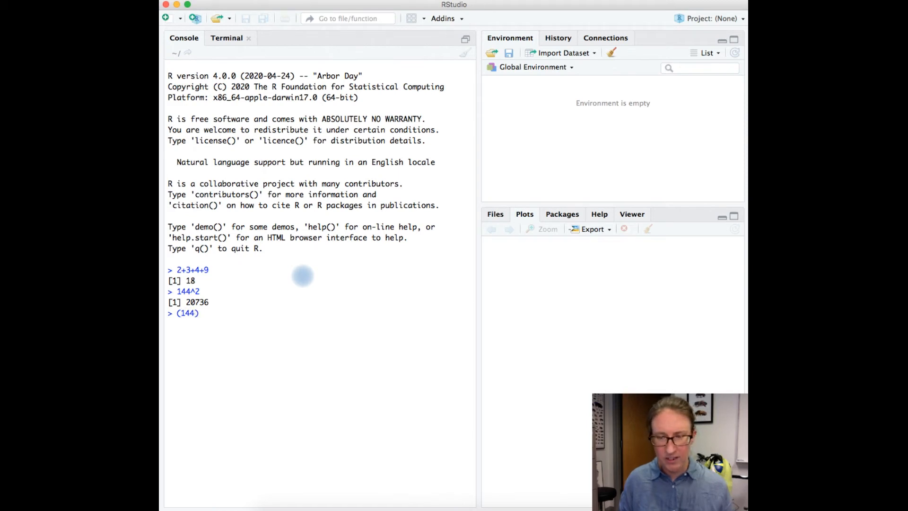
{"action": "type", "text": "^"}
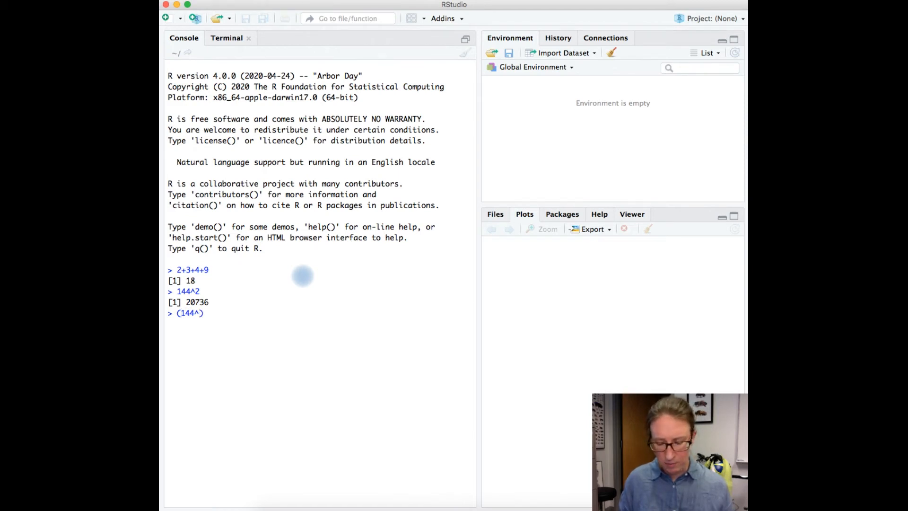
{"action": "type", "text": "0.5"}
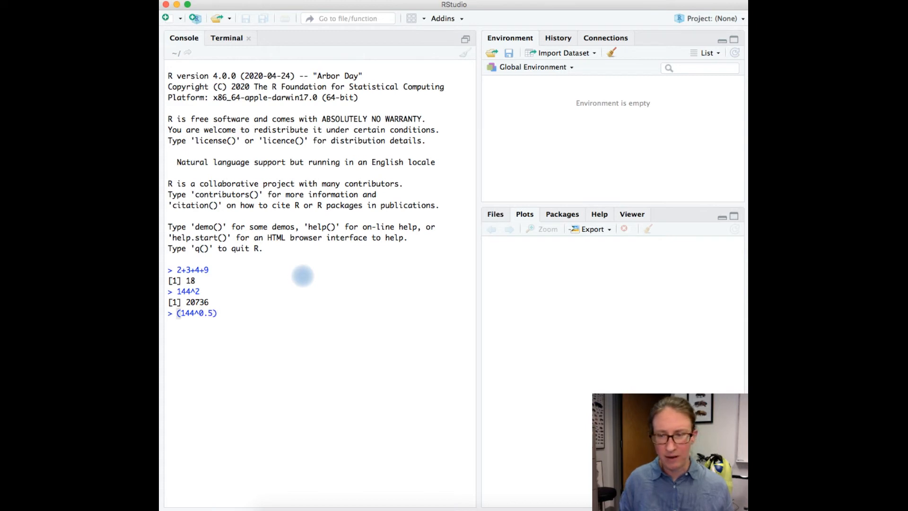
{"action": "type", "text": "/2*1"}
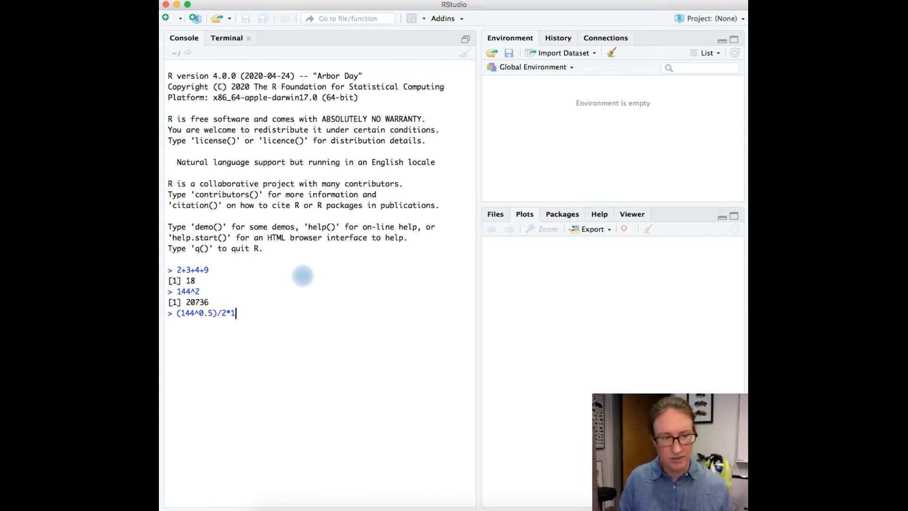
{"action": "key", "text": "Return"}
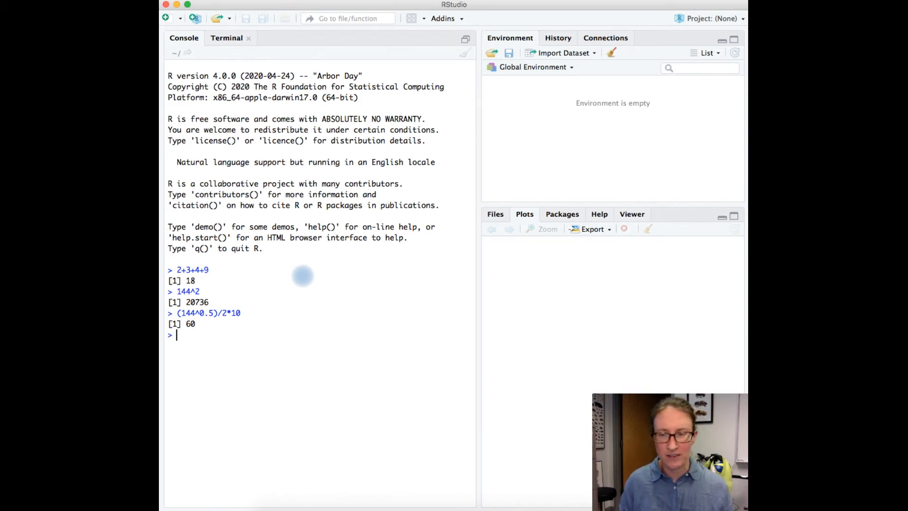
- Run sqrt(100) returning 10, then enter log(5) returning 1.609438
{"action": "type", "text": "sqr"}
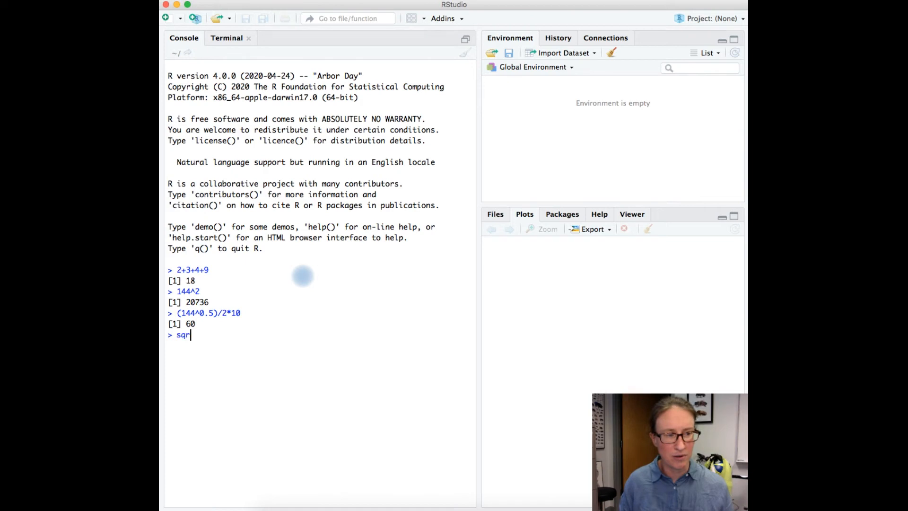
{"action": "type", "text": "t()"}
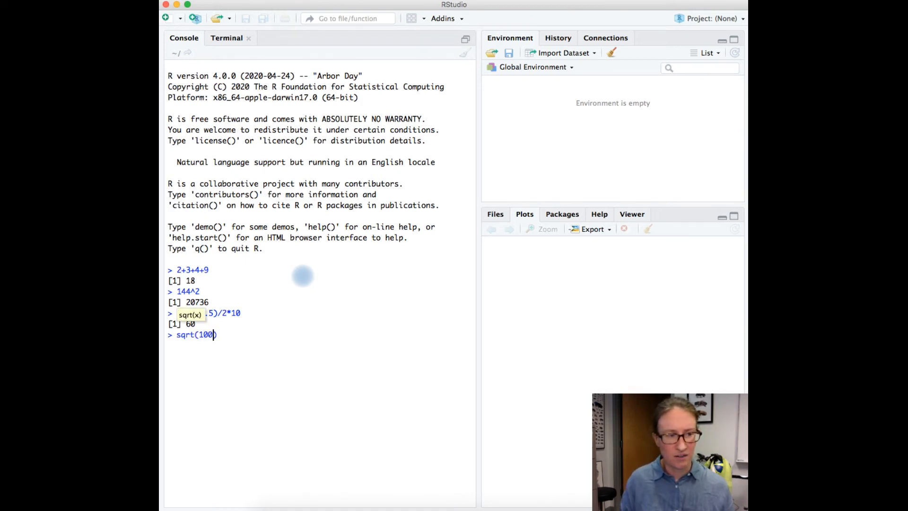
{"action": "key", "text": "Return"}
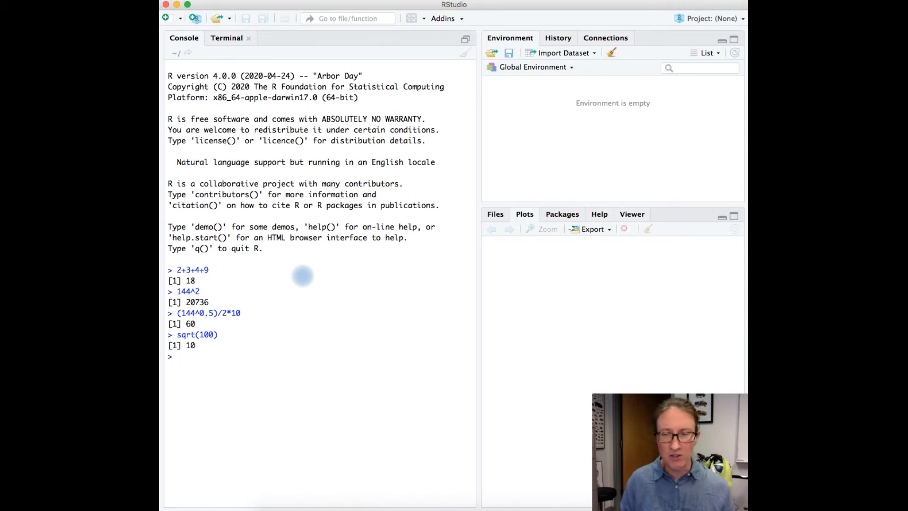
{"action": "type", "text": "log(5"}
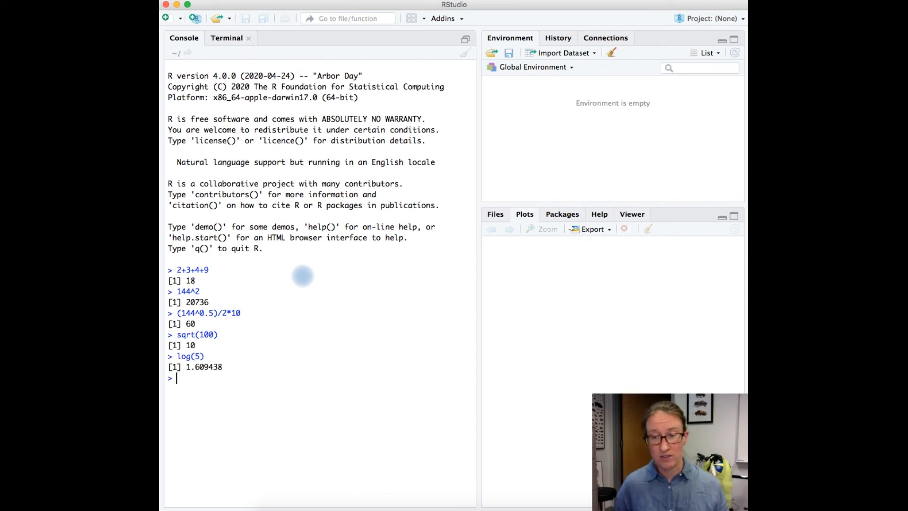
- Run log10(100) returning 2, then begin typing a pi* expression
{"action": "type", "text": "log"}
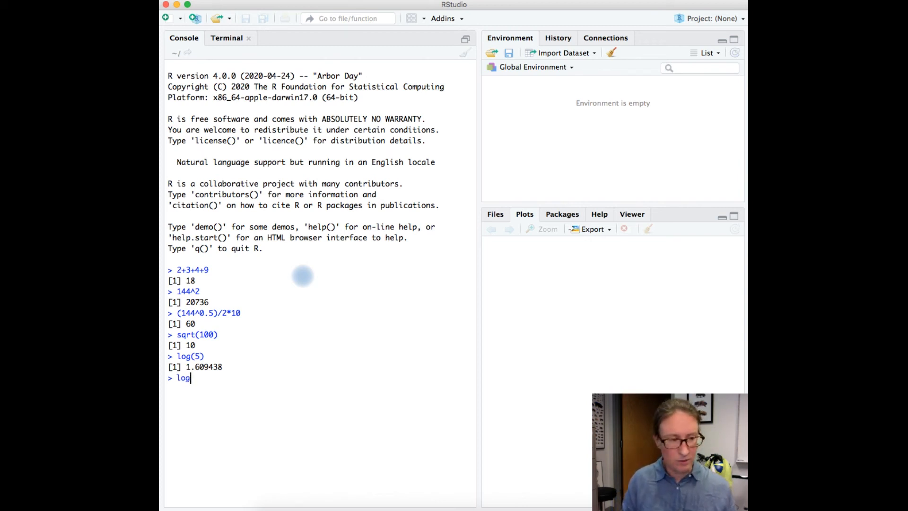
{"action": "type", "text": "log"}
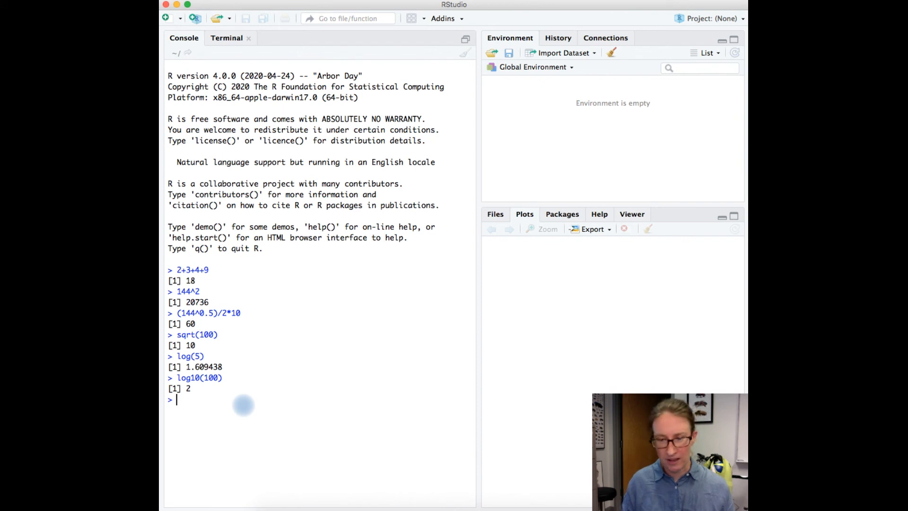
{"action": "type", "text": "p"}
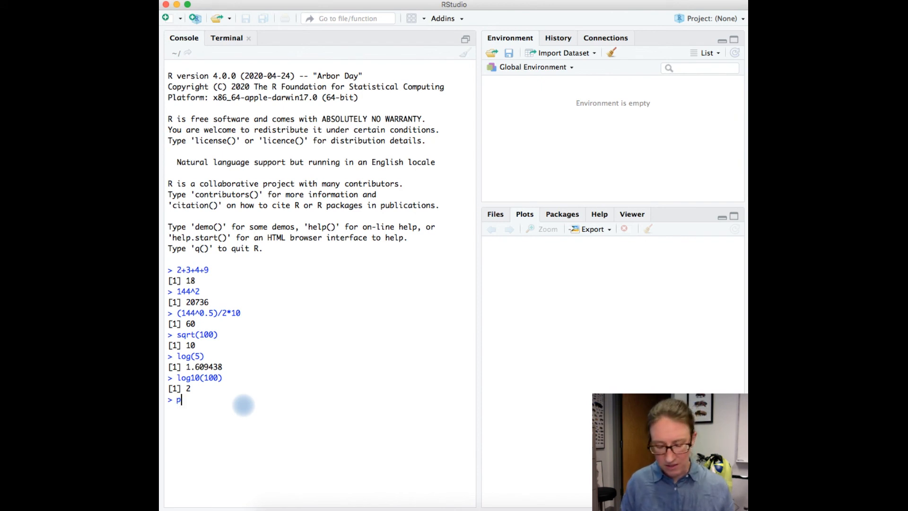
{"action": "type", "text": "i*"}
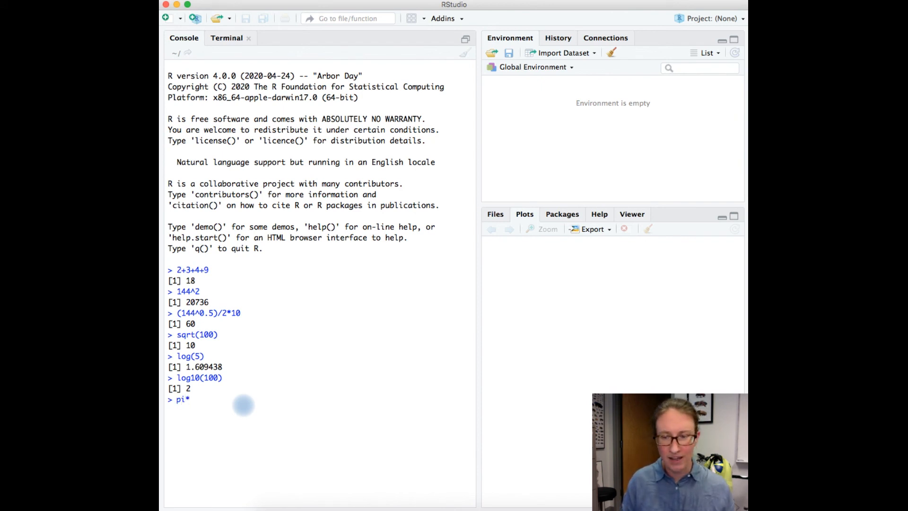